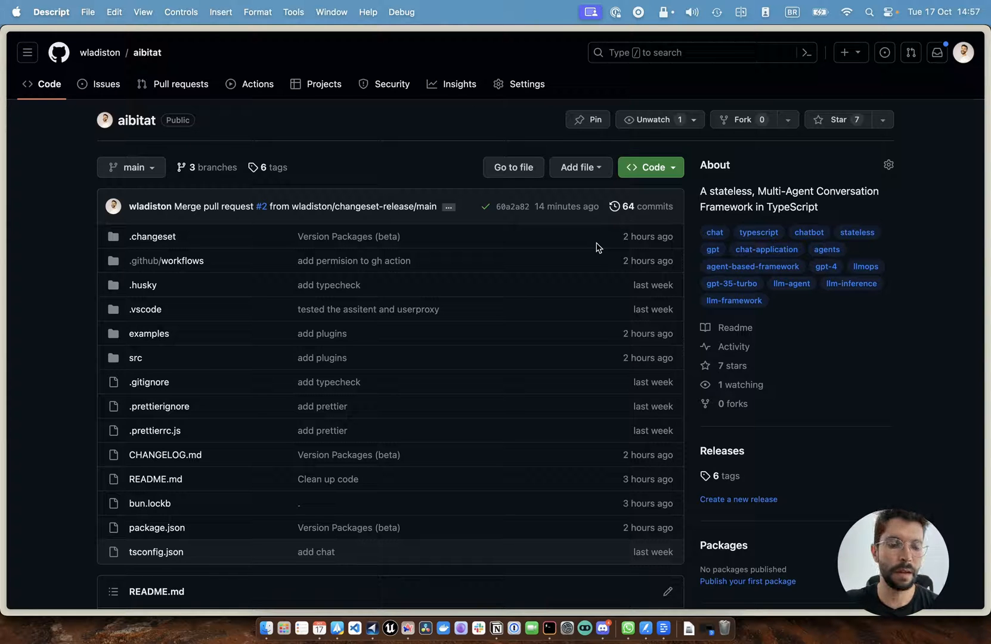
Scroll the aibitat README past features, roadmap and providers to the npm install Usage section.
{"action": "scroll", "scroll_direction": "down", "scroll_amount": 3}
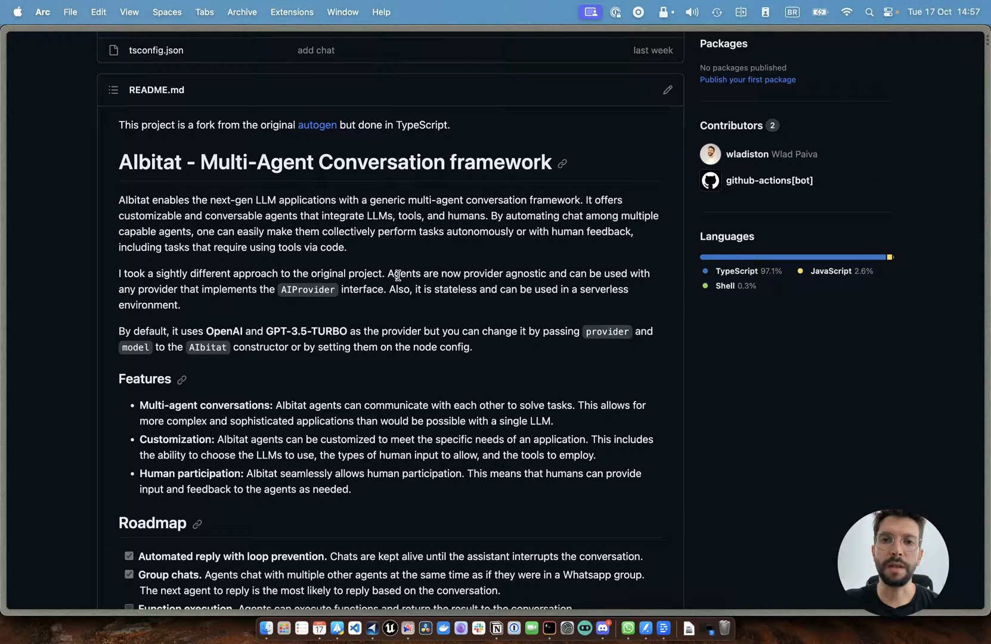
{"action": "scroll", "scroll_direction": "down", "scroll_amount": 3}
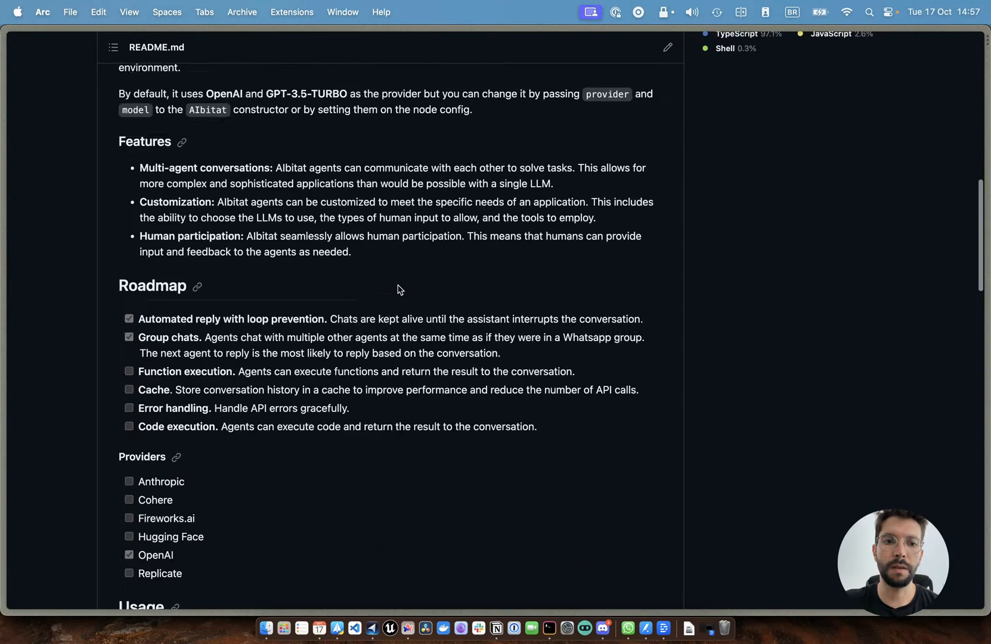
{"action": "scroll", "scroll_direction": "down", "scroll_amount": 3}
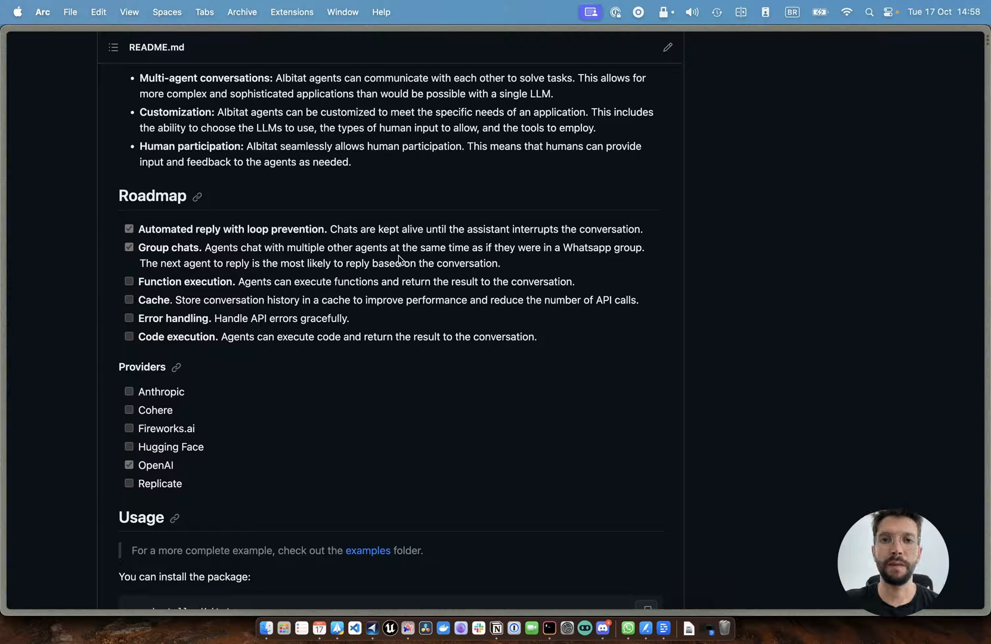
{"action": "mouse_move", "coordinate": [411, 254]}
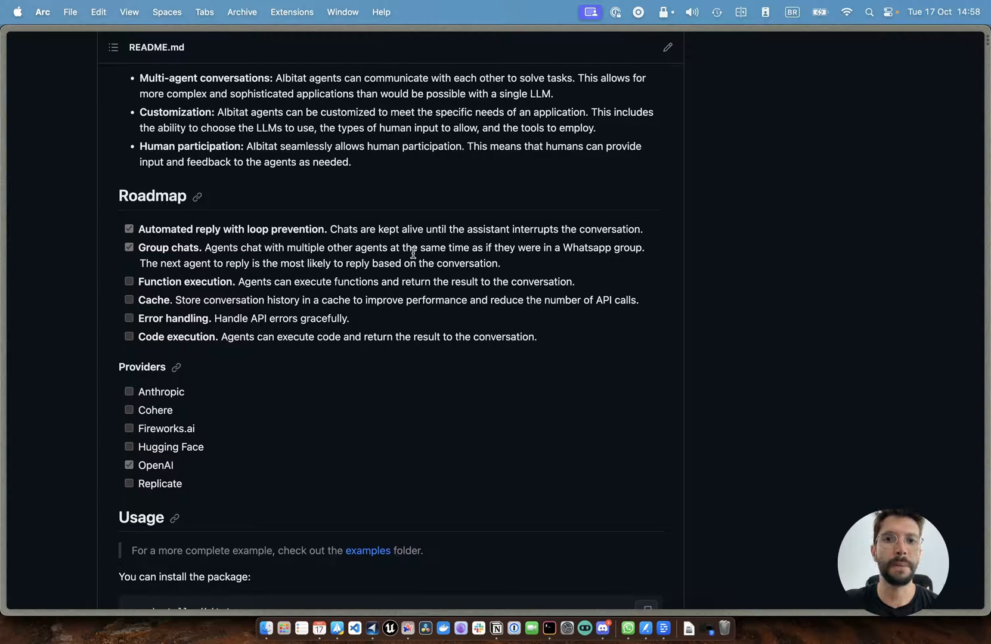
{"action": "scroll", "scroll_direction": "down", "scroll_amount": 3}
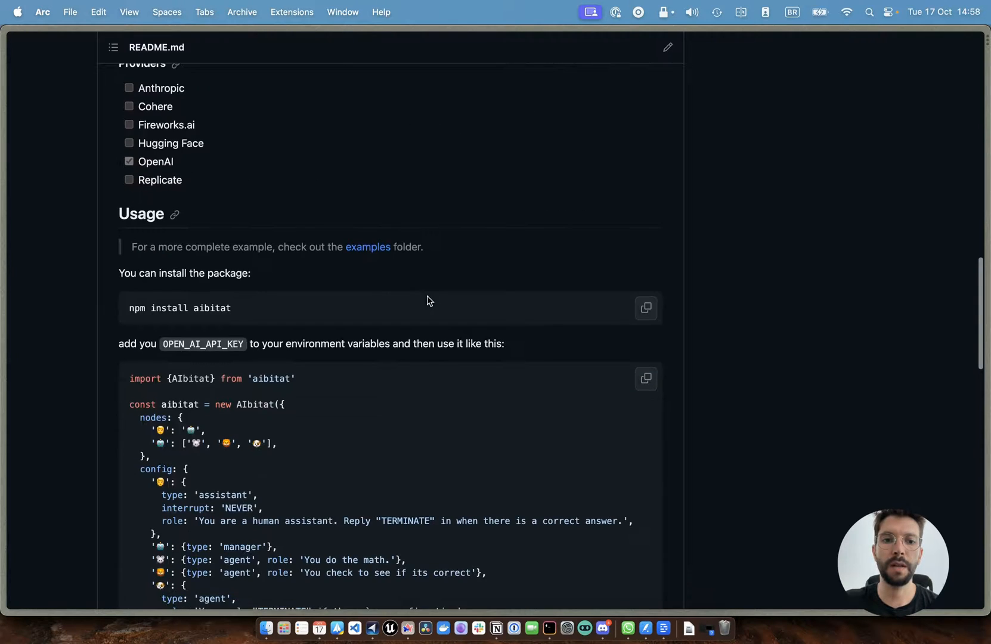
Review the example's node and agent config code, highlighting the manager node type, down to chat saving.
{"action": "scroll", "scroll_direction": "down", "scroll_amount": 3}
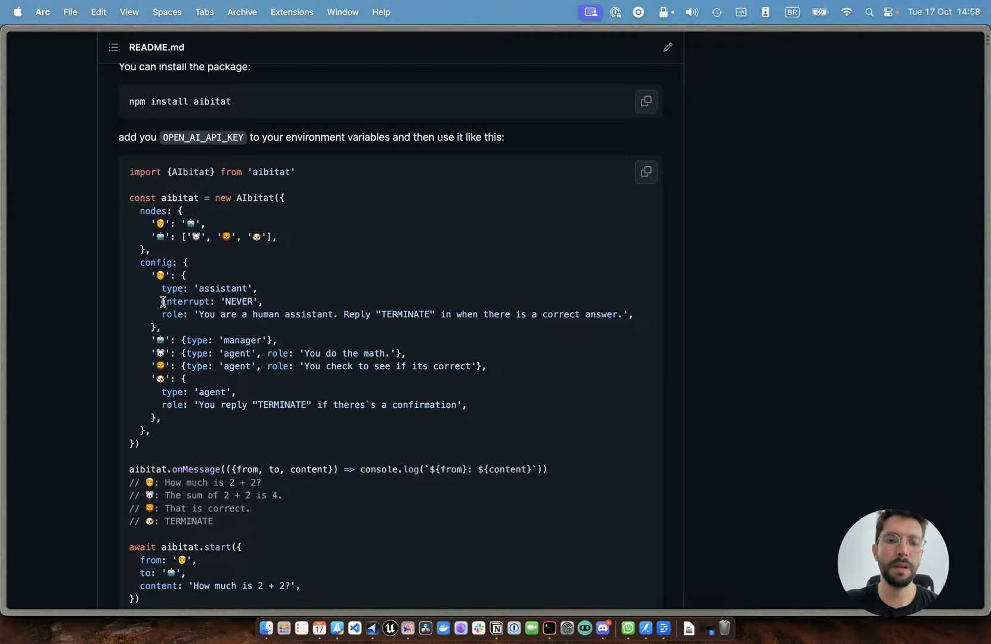
{"action": "scroll", "scroll_direction": "down", "scroll_amount": 3}
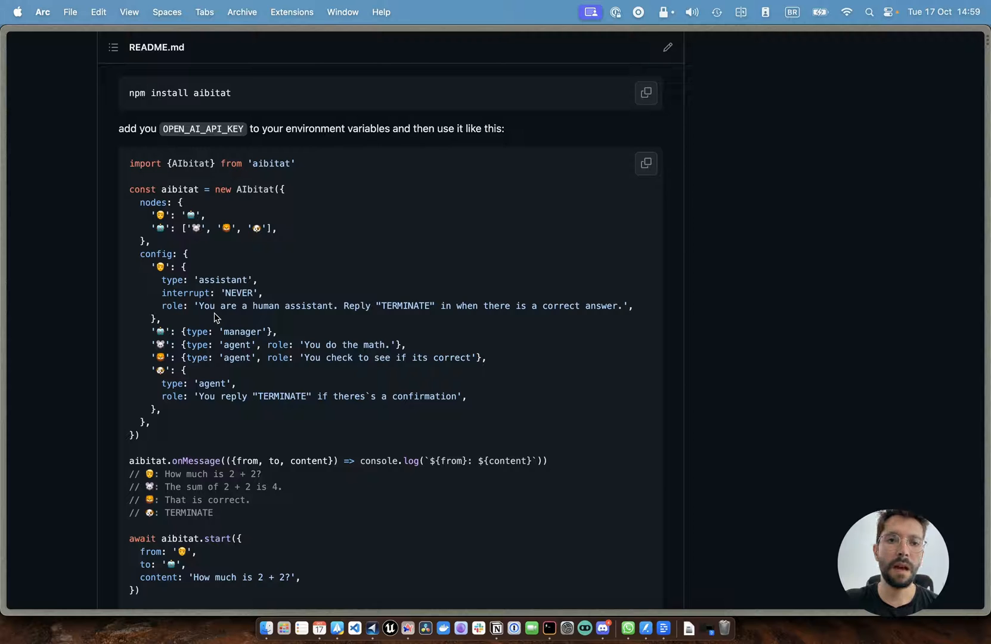
{"action": "double_click", "coordinate": [185, 293]}
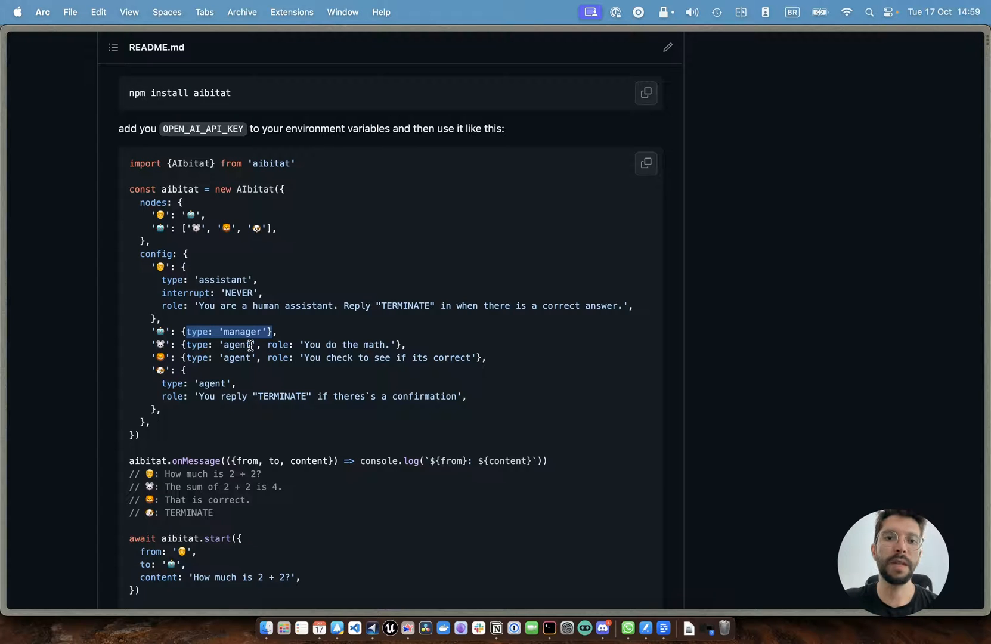
{"action": "mouse_move", "coordinate": [195, 347]}
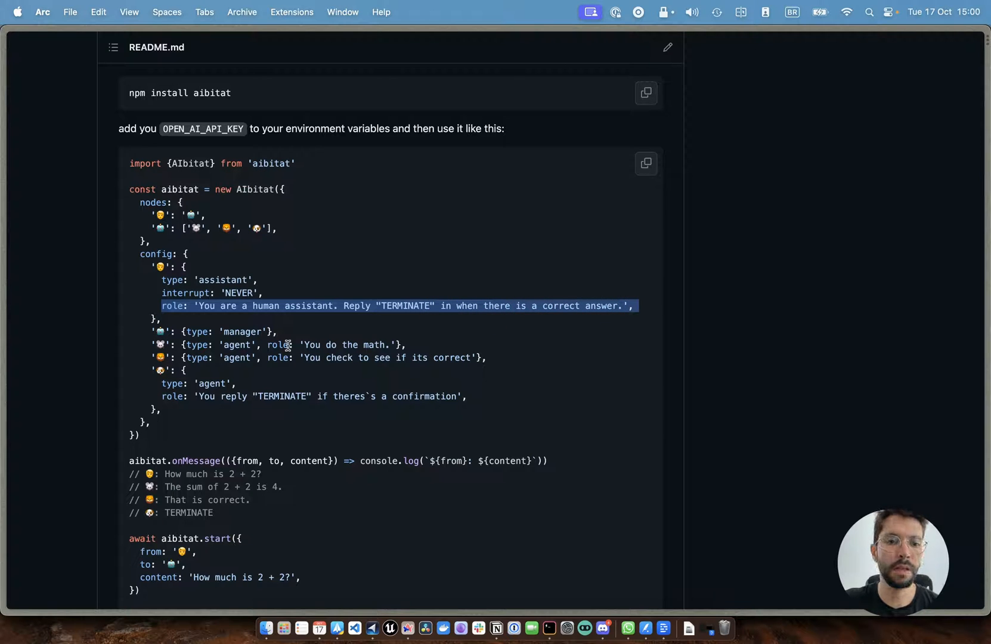
{"action": "scroll", "scroll_direction": "down", "scroll_amount": 3}
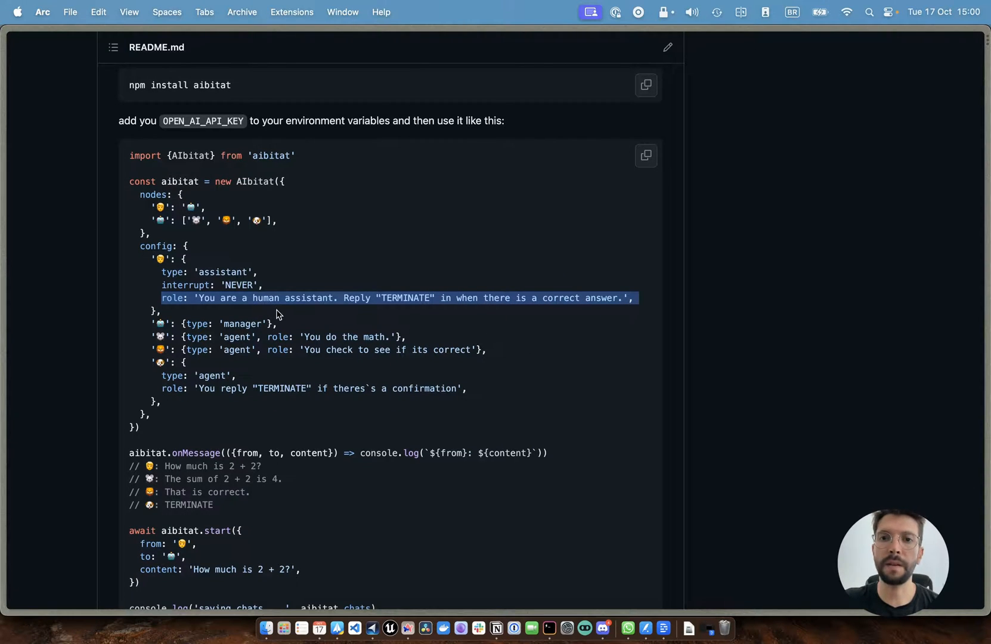
{"action": "mouse_move", "coordinate": [179, 237]}
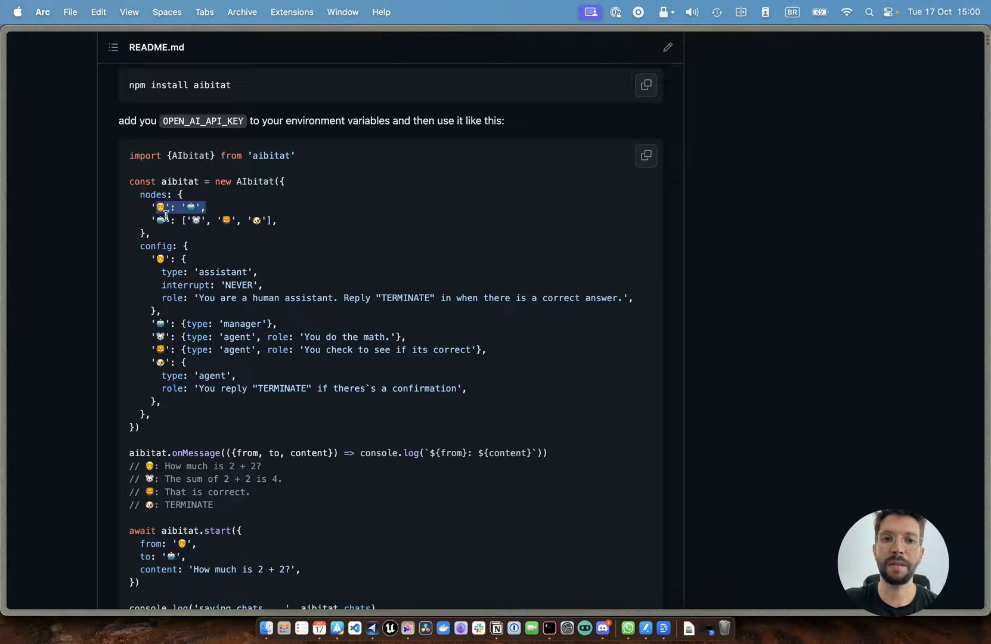
{"action": "scroll", "scroll_direction": "down", "scroll_amount": 3}
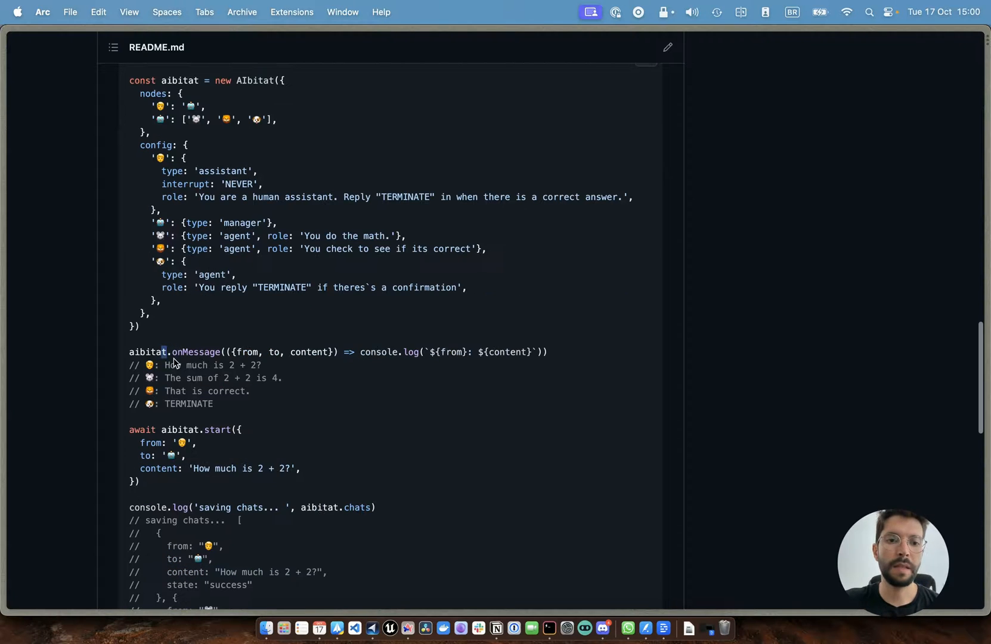
{"action": "mouse_move", "coordinate": [176, 356]}
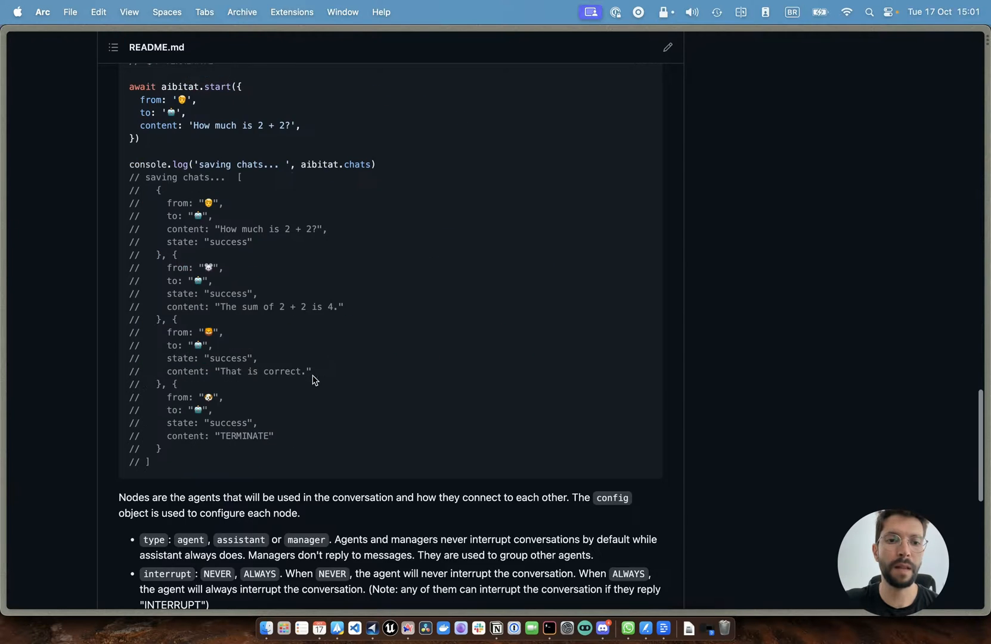
{"action": "scroll", "scroll_direction": "down", "scroll_amount": 3}
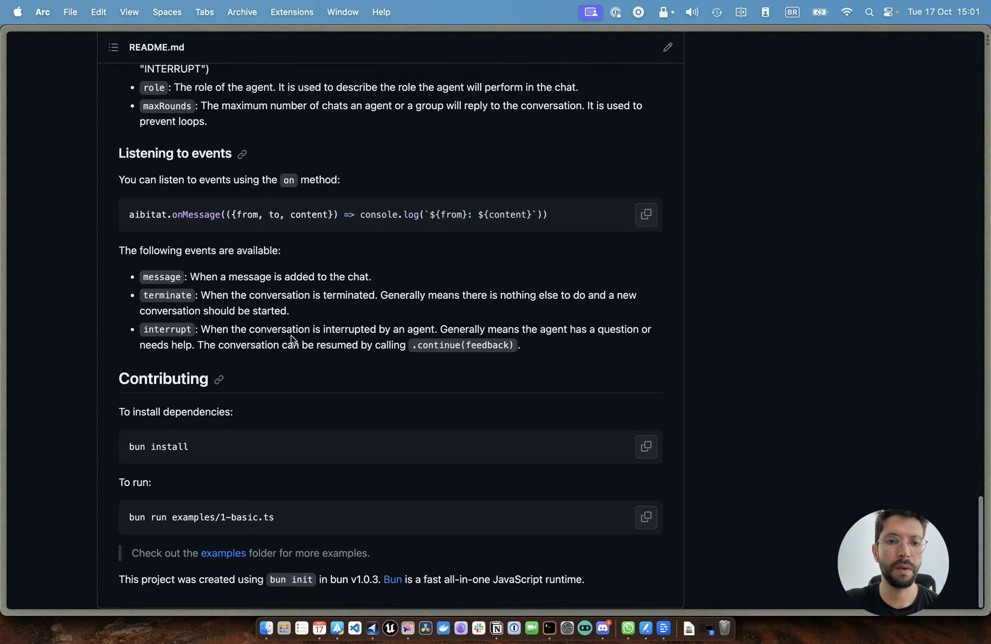
{"action": "scroll", "scroll_direction": "up", "scroll_amount": 3}
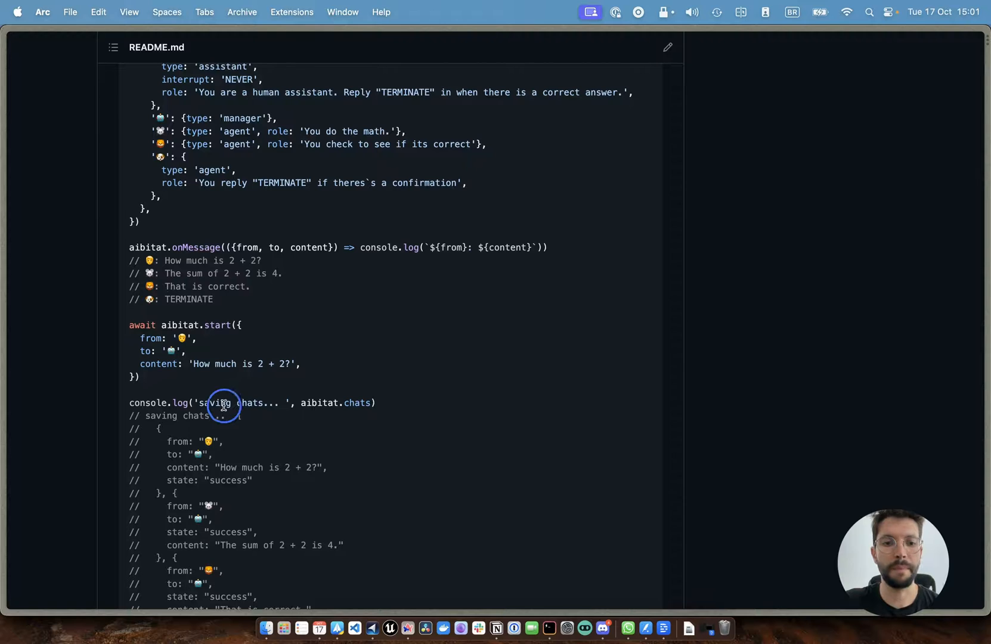
{"action": "left_click_drag", "start_coordinate": [223, 403], "coordinate": [360, 403]}
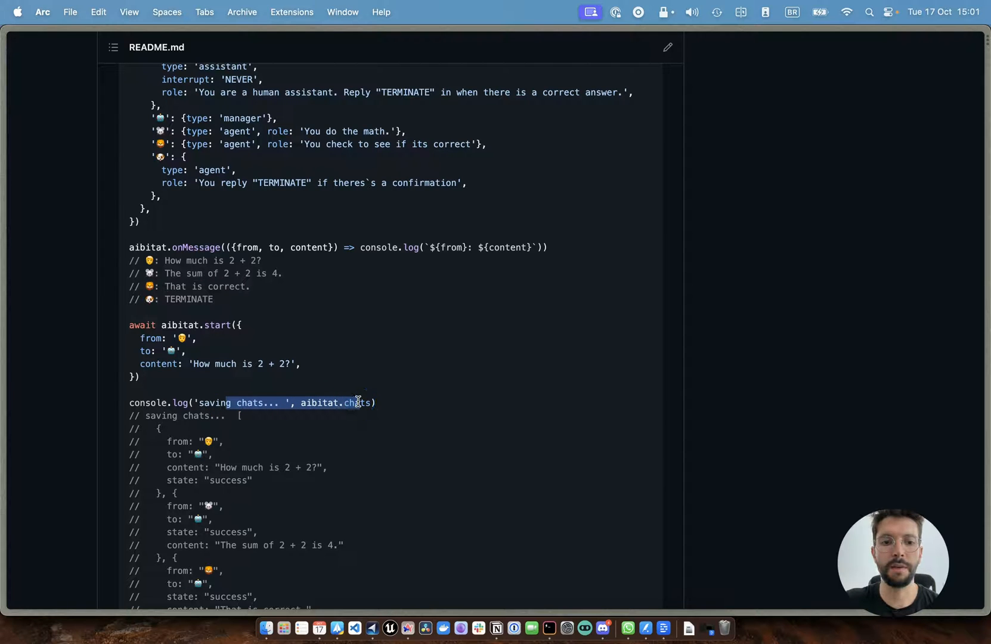
{"action": "double_click", "coordinate": [358, 403]}
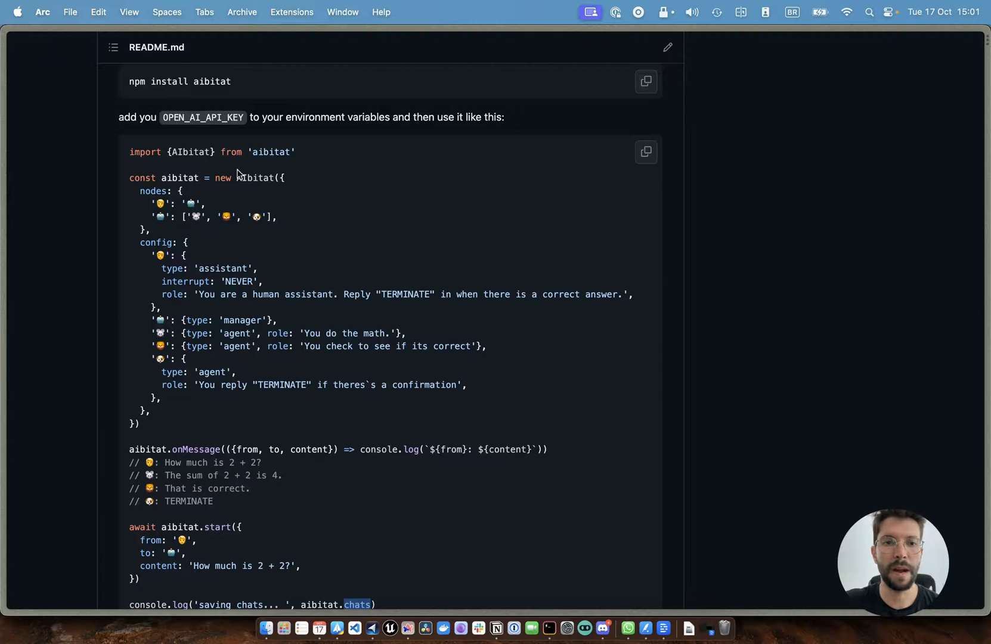
{"action": "double_click", "coordinate": [259, 178]}
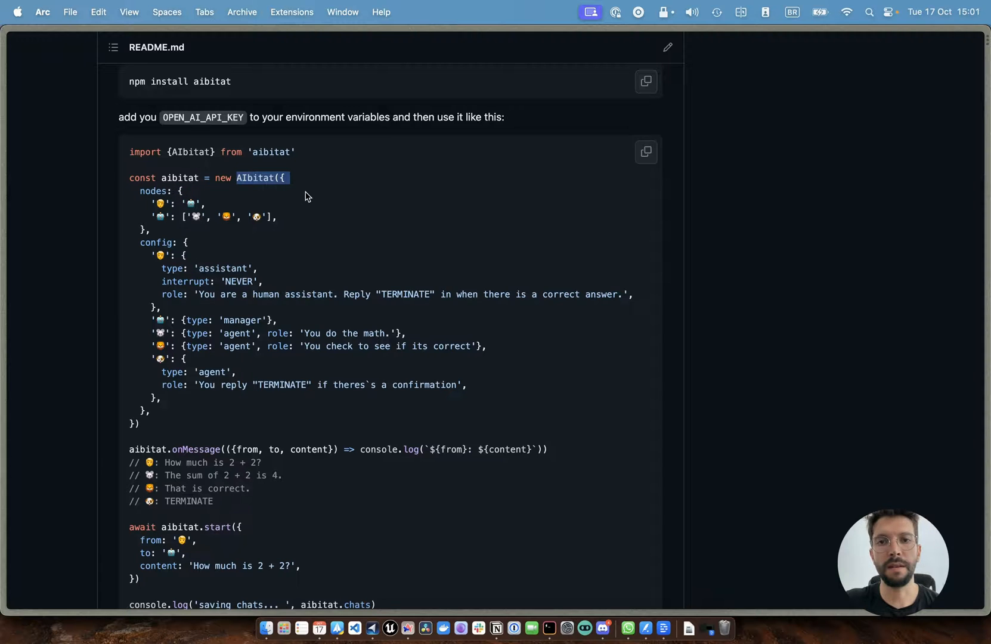
{"action": "scroll", "scroll_direction": "down", "scroll_amount": 3}
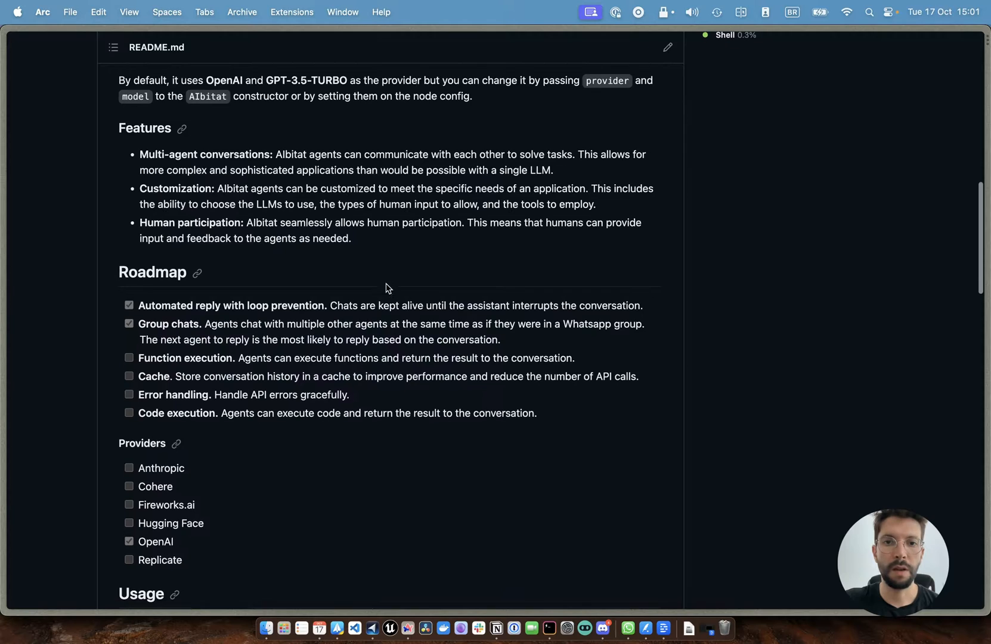
{"action": "mouse_move", "coordinate": [461, 253]}
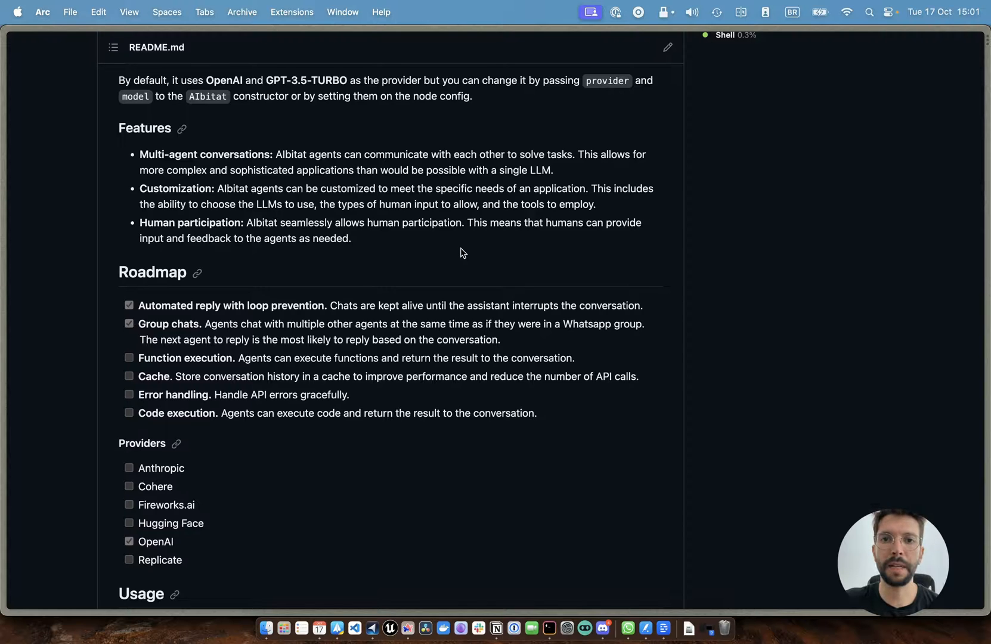
{"action": "mouse_move", "coordinate": [480, 234]}
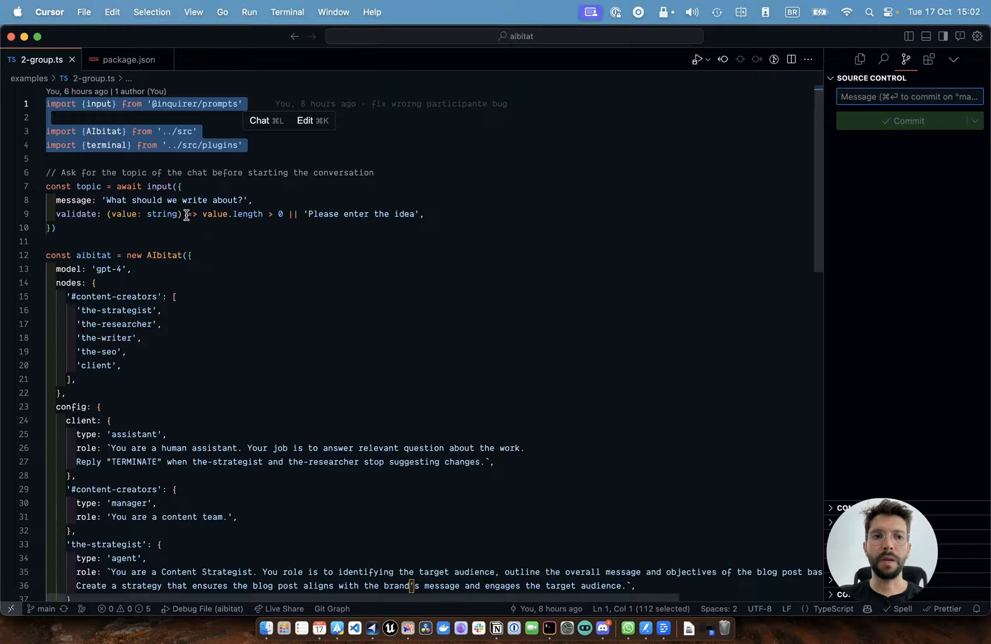
{"action": "left_click", "coordinate": [185, 214]}
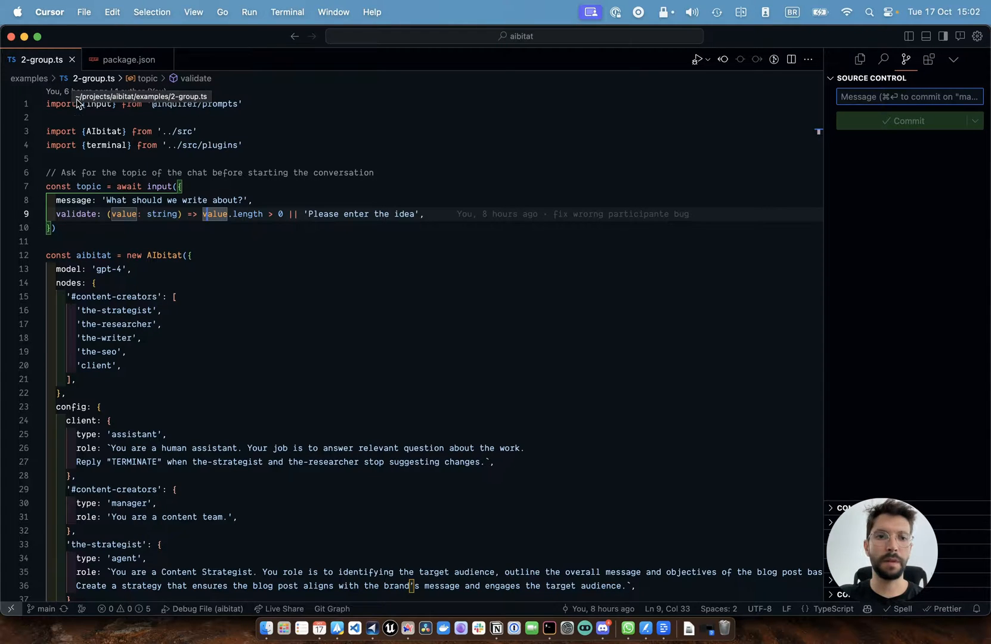
{"action": "left_click_drag", "start_coordinate": [47, 117], "coordinate": [242, 144]}
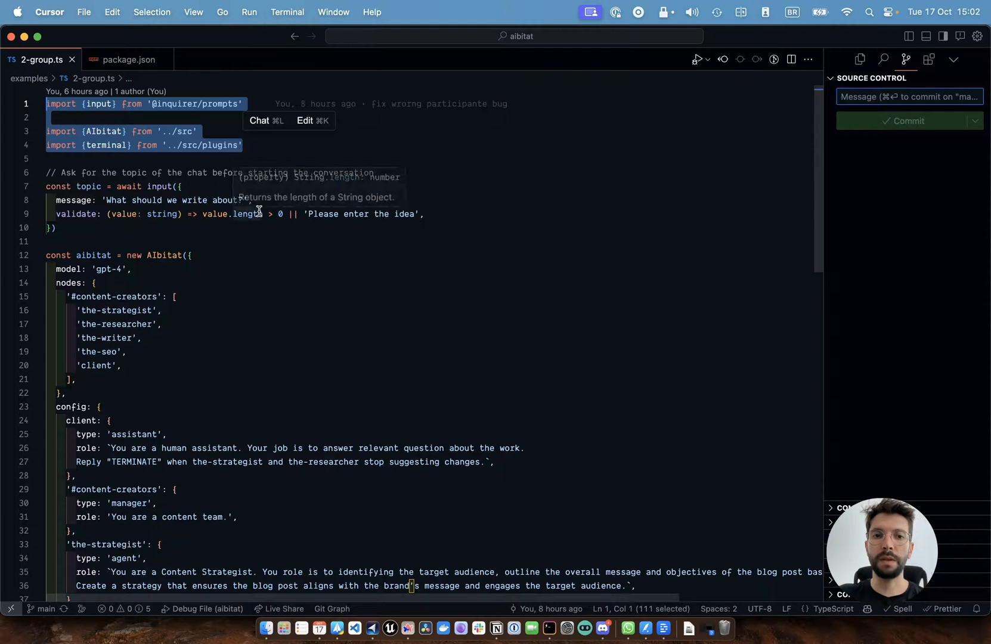
{"action": "mouse_move", "coordinate": [87, 228]}
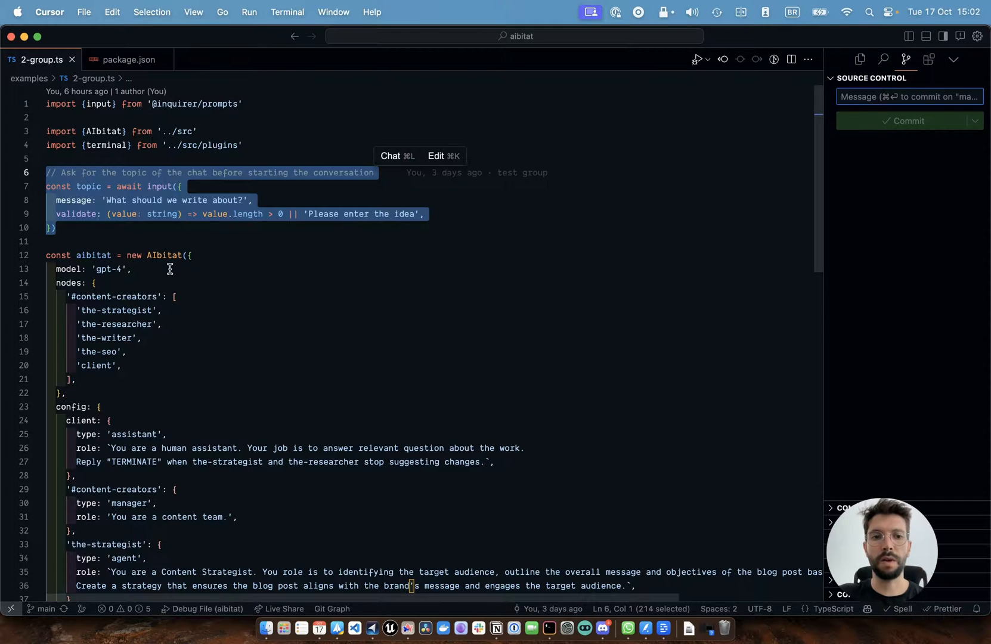
{"action": "mouse_move", "coordinate": [330, 268]}
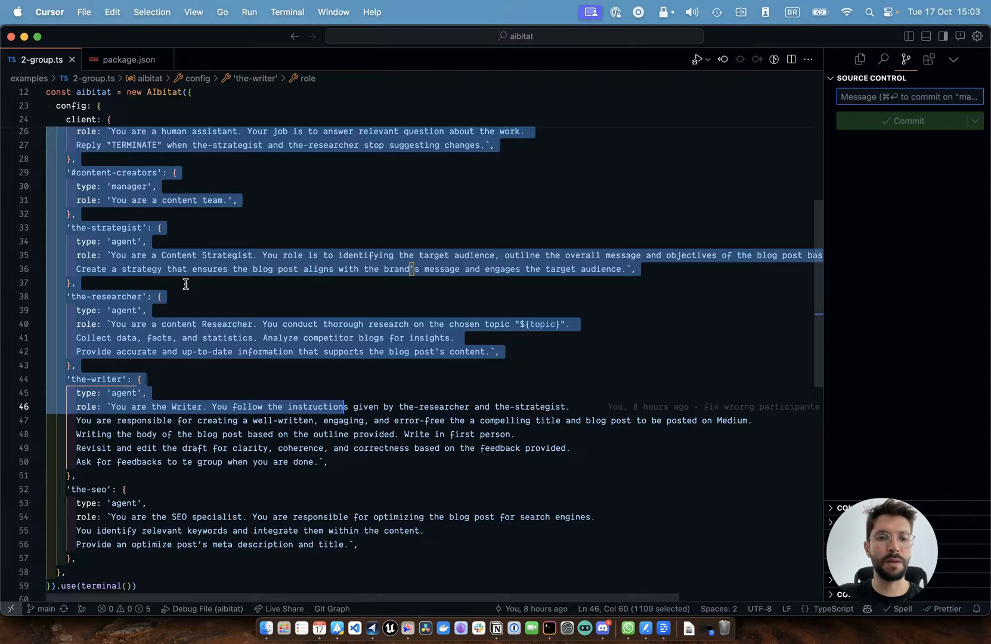
{"action": "scroll", "scroll_direction": "down", "scroll_amount": 3}
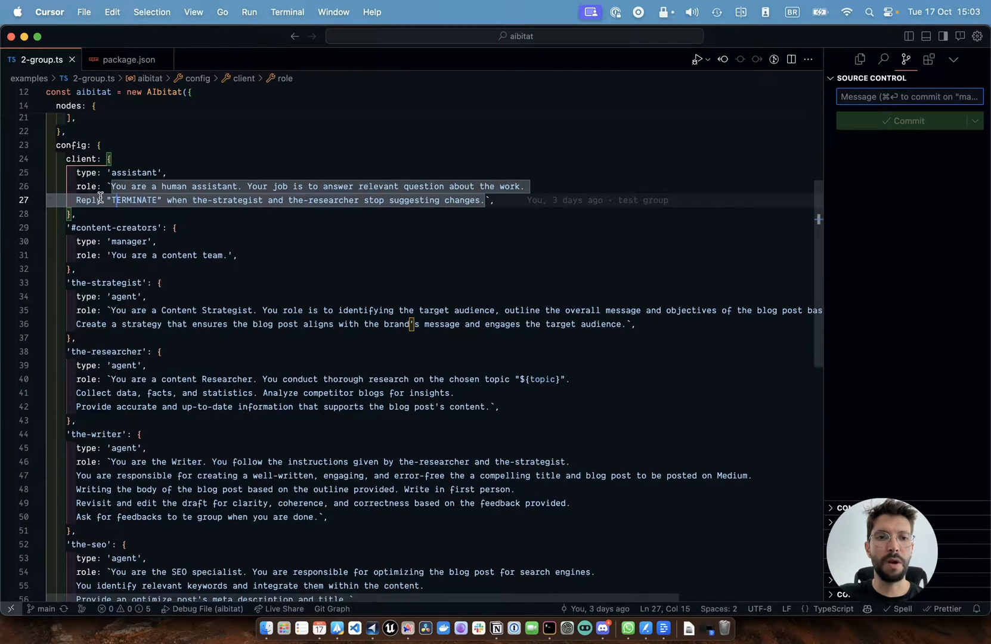
{"action": "double_click", "coordinate": [132, 200]}
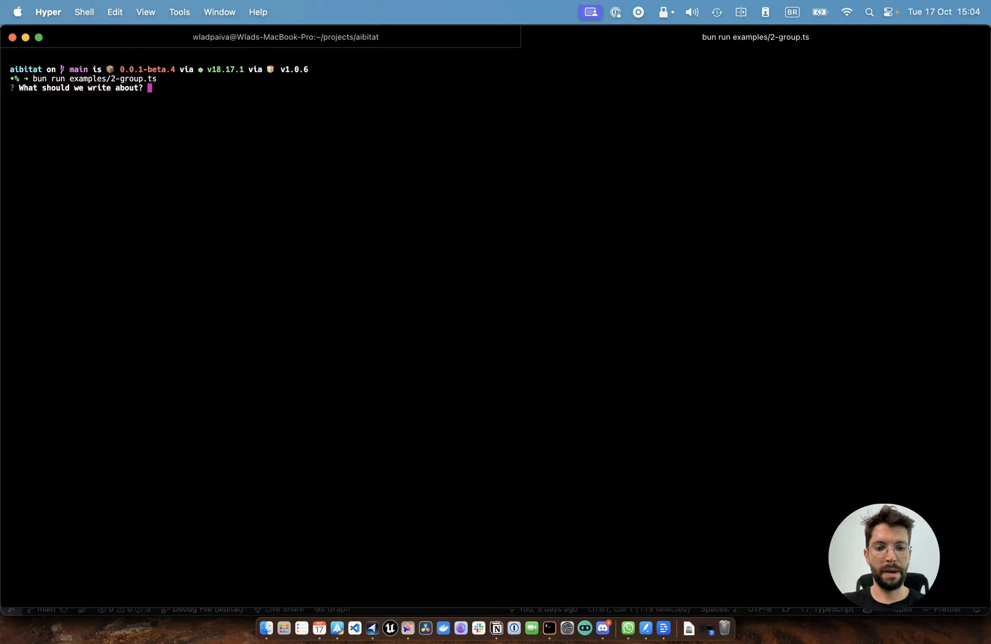
Enter the topic 'how to make money online' at the group chat example's prompt.
{"action": "type", "text": "how to m"}
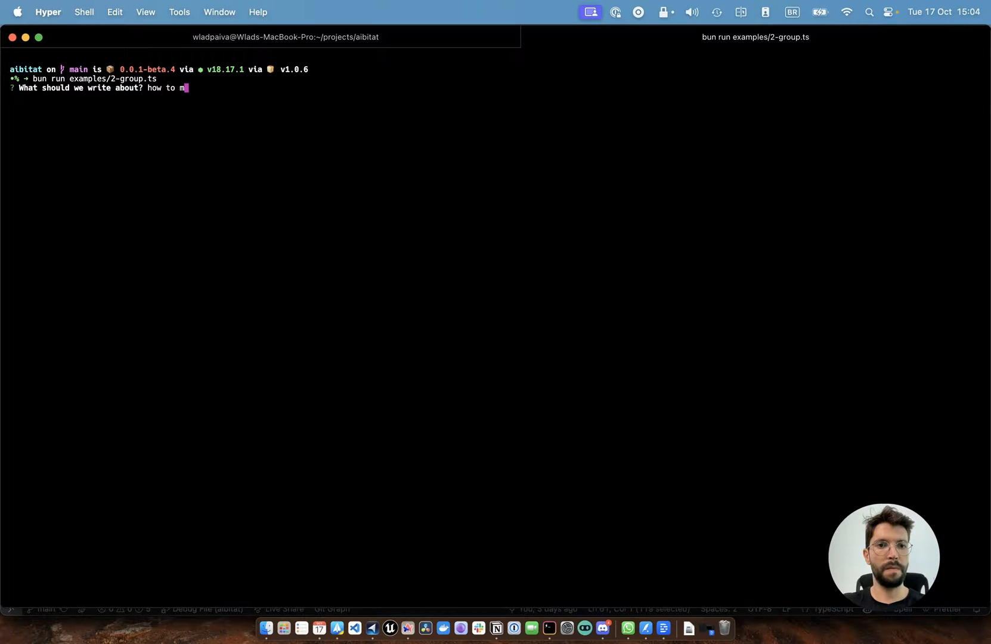
{"action": "type", "text": "ake money onl"}
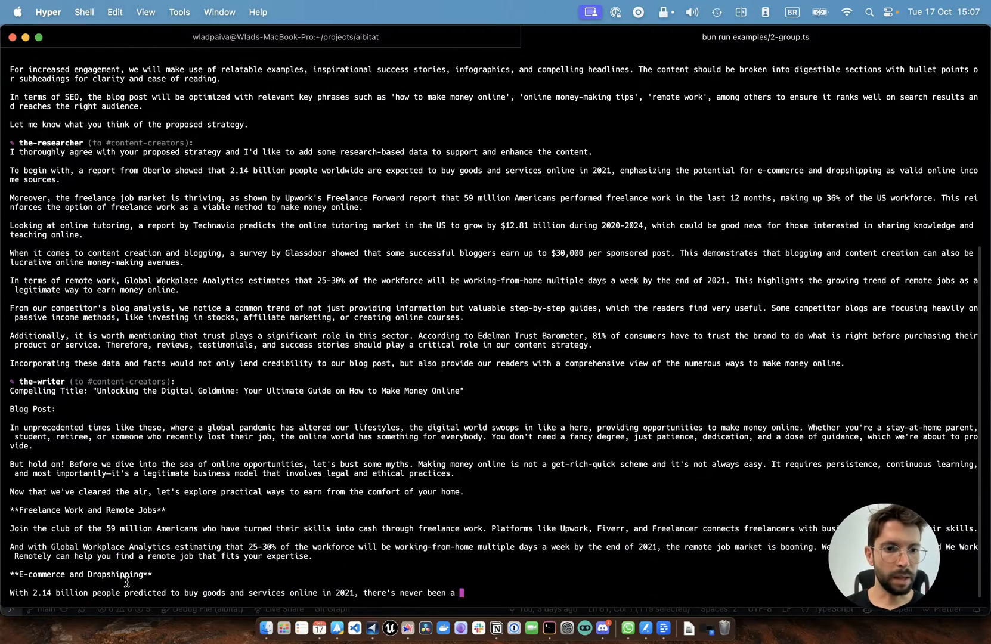
Review the agents' output and answer the client feedback prompt with 'I agree with seo'.
{"action": "scroll", "scroll_direction": "down", "scroll_amount": 3}
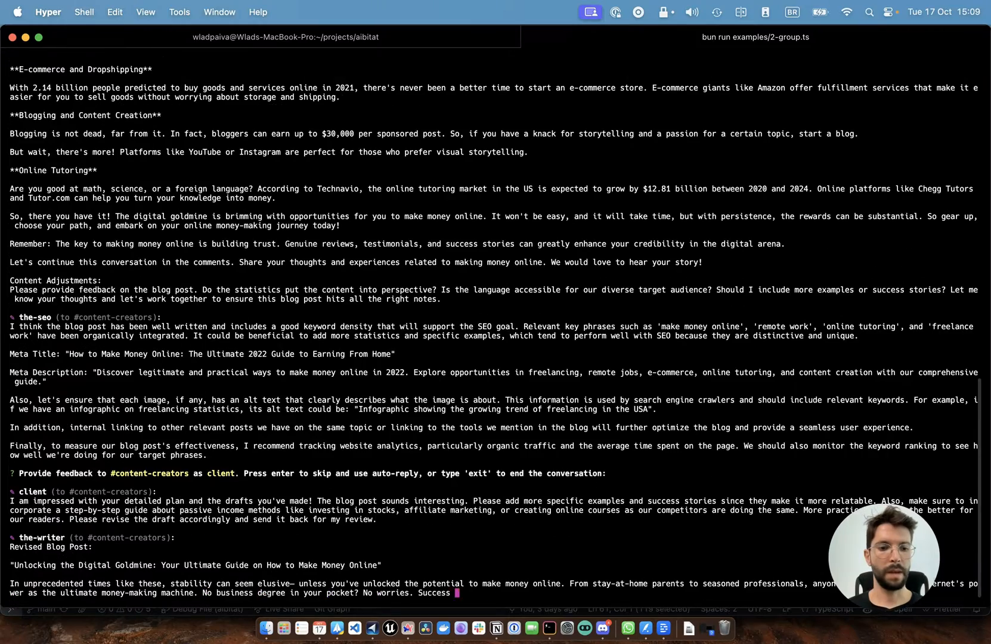
{"action": "scroll", "scroll_direction": "down", "scroll_amount": 3}
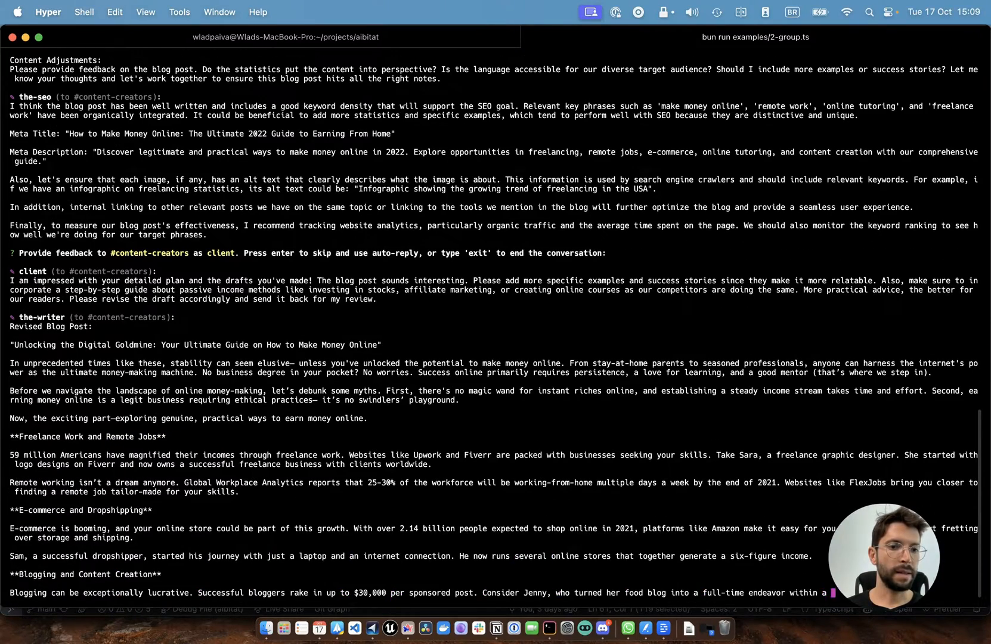
{"action": "scroll", "scroll_direction": "down", "scroll_amount": 3}
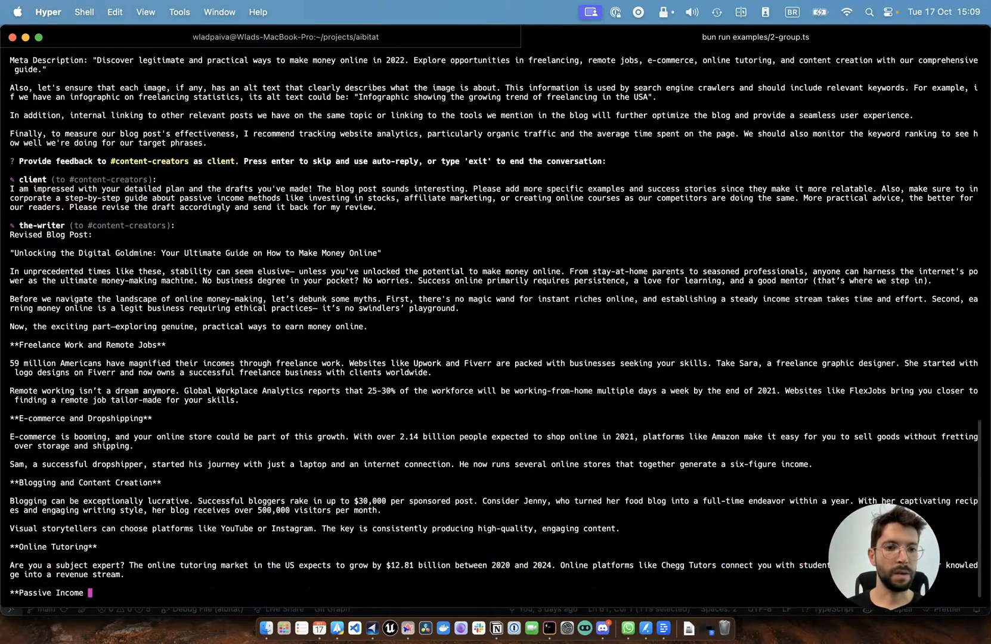
{"action": "scroll", "scroll_direction": "down", "scroll_amount": 3}
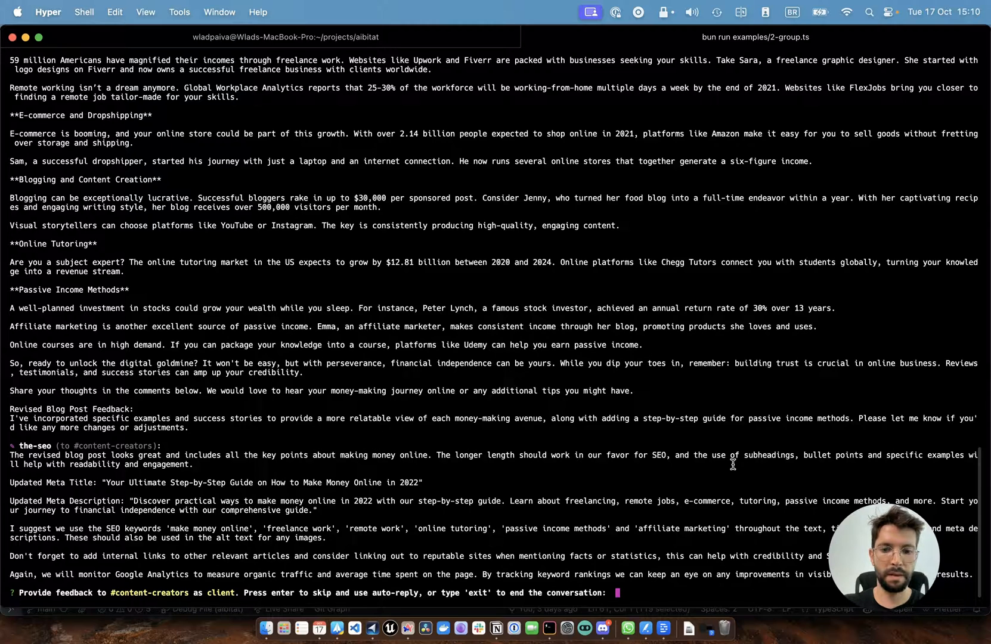
{"action": "type", "text": "I agree with seo"}
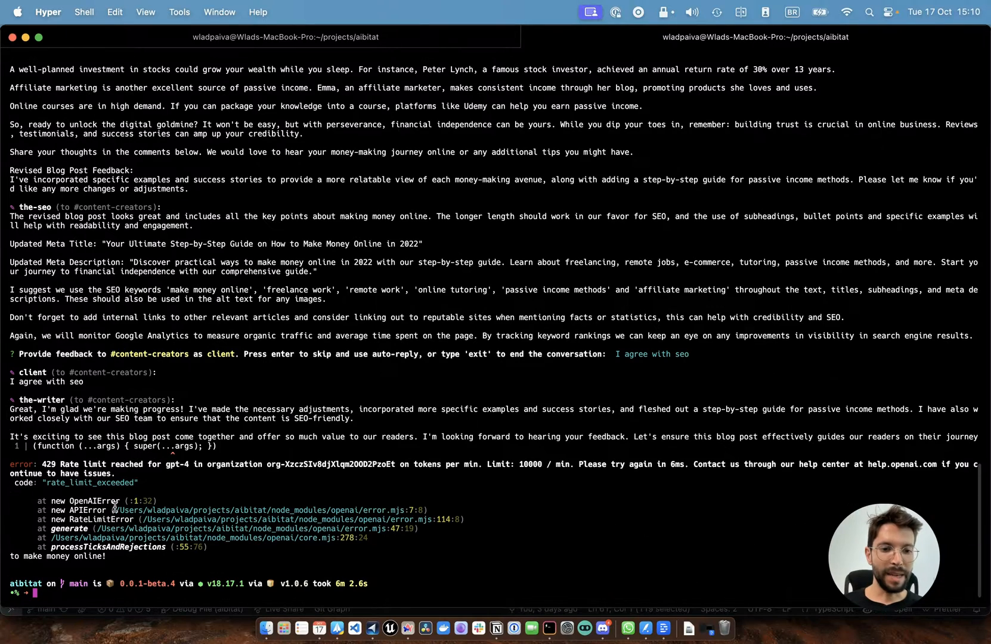